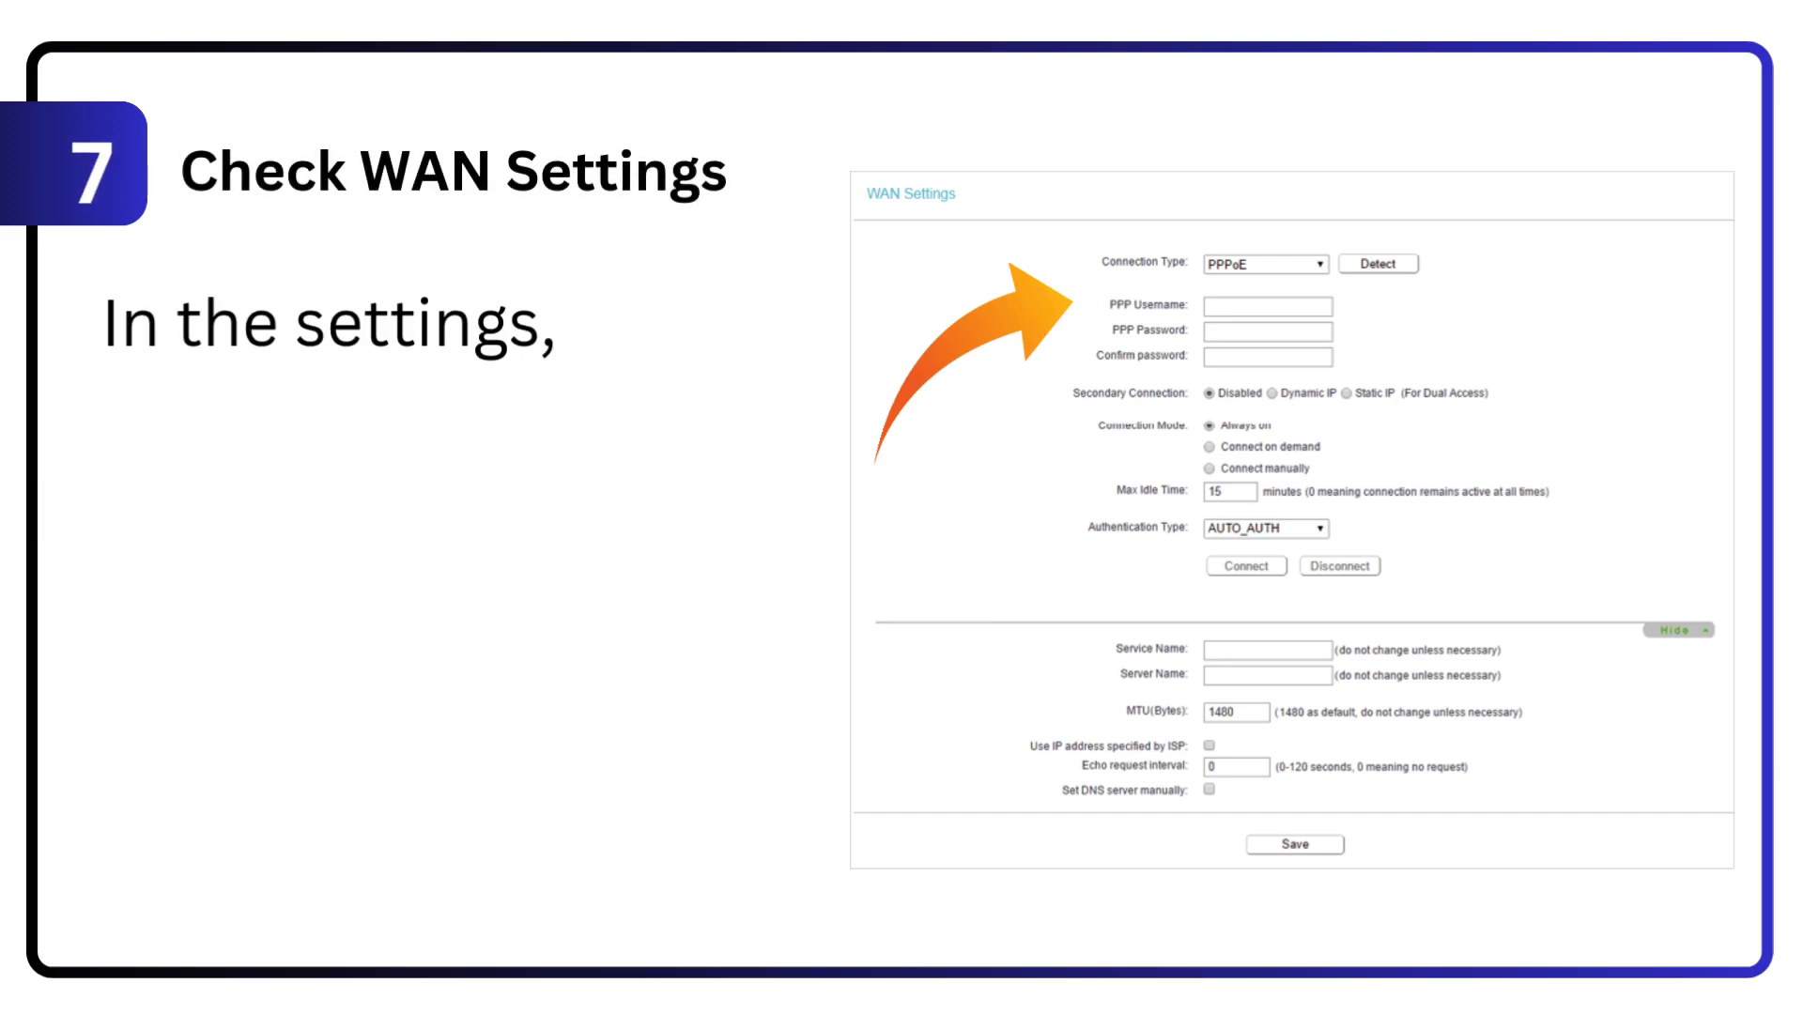
{"action": "type", "text": "go to Network >"}
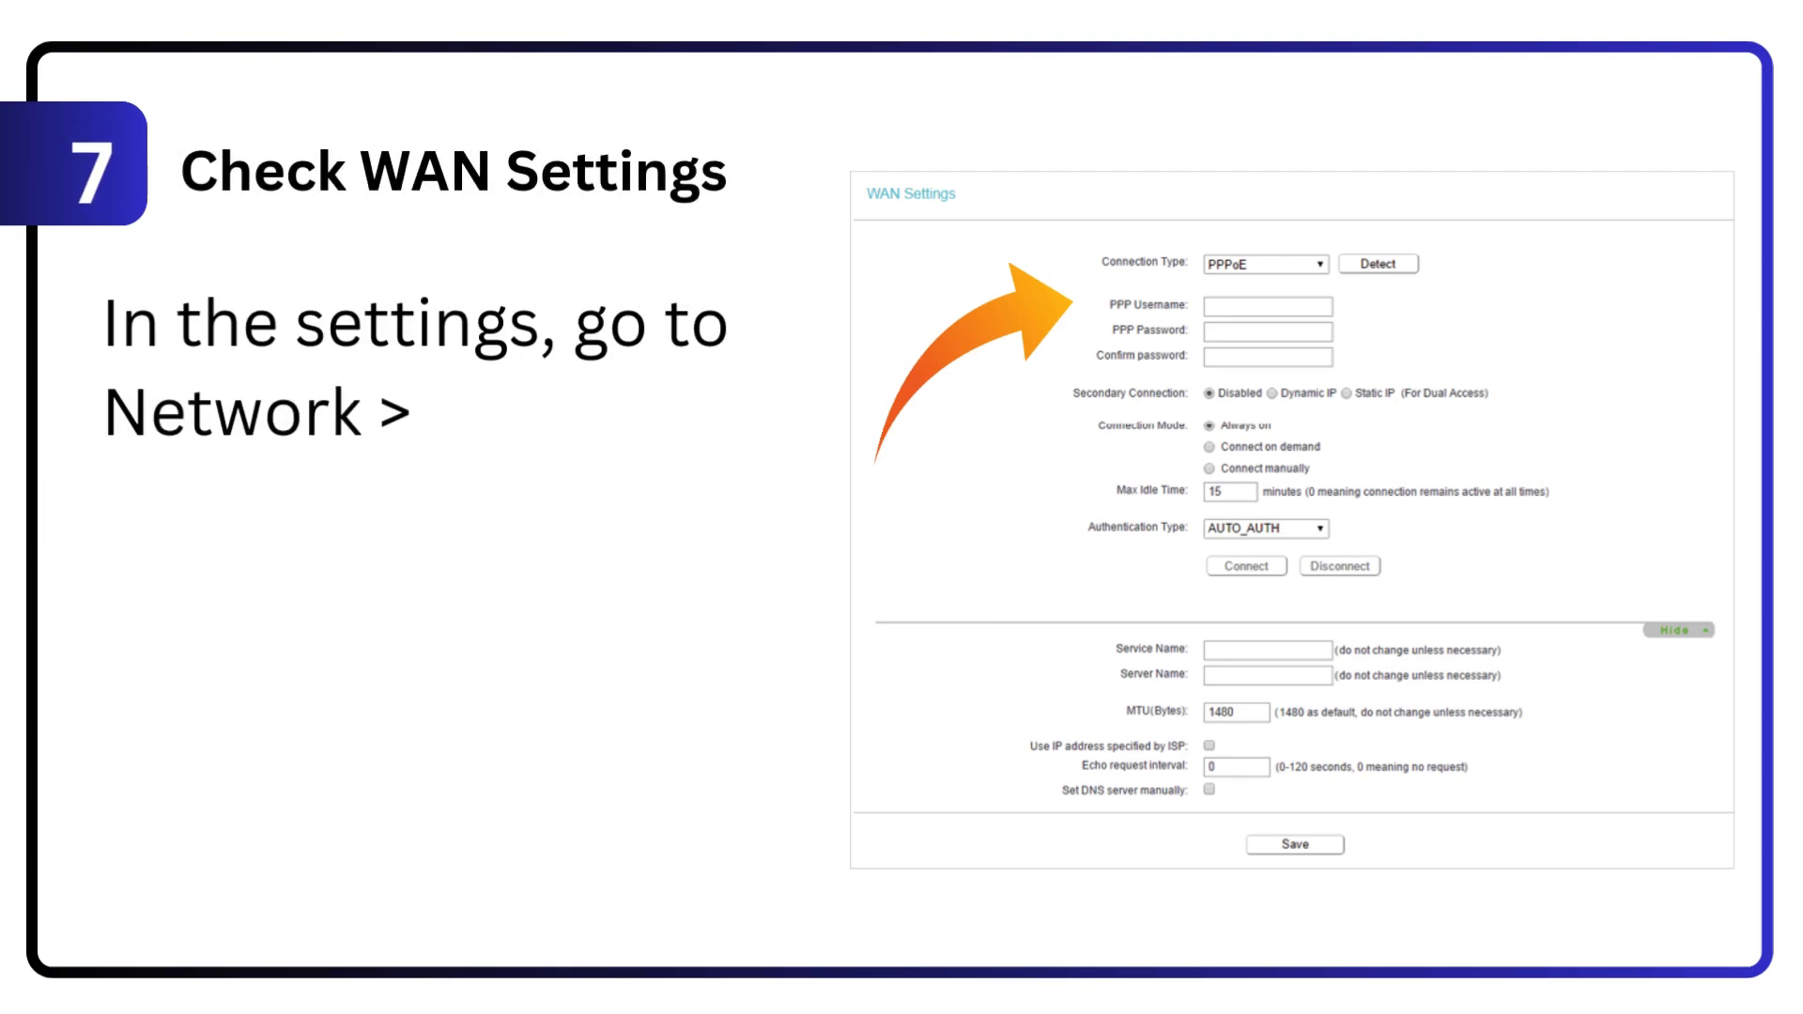
{"action": "type", "text": "WAN. Ensure the c"}
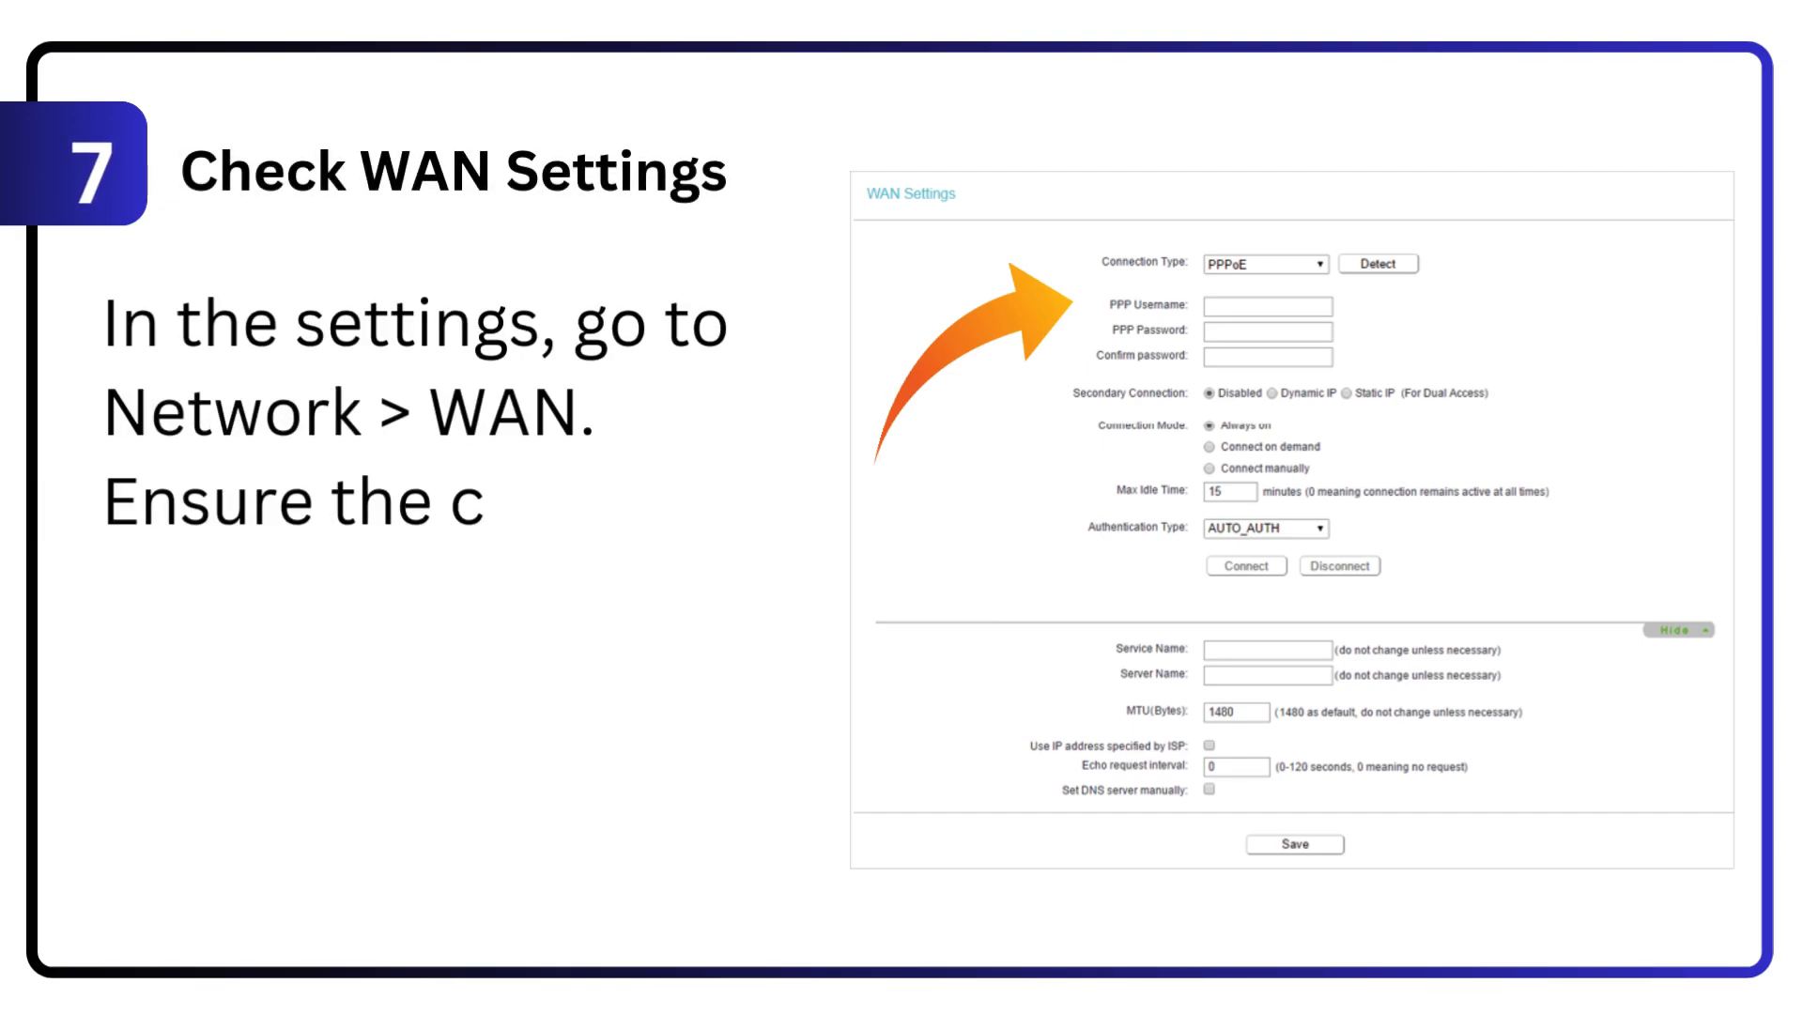
{"action": "type", "text": "onnection type ("}
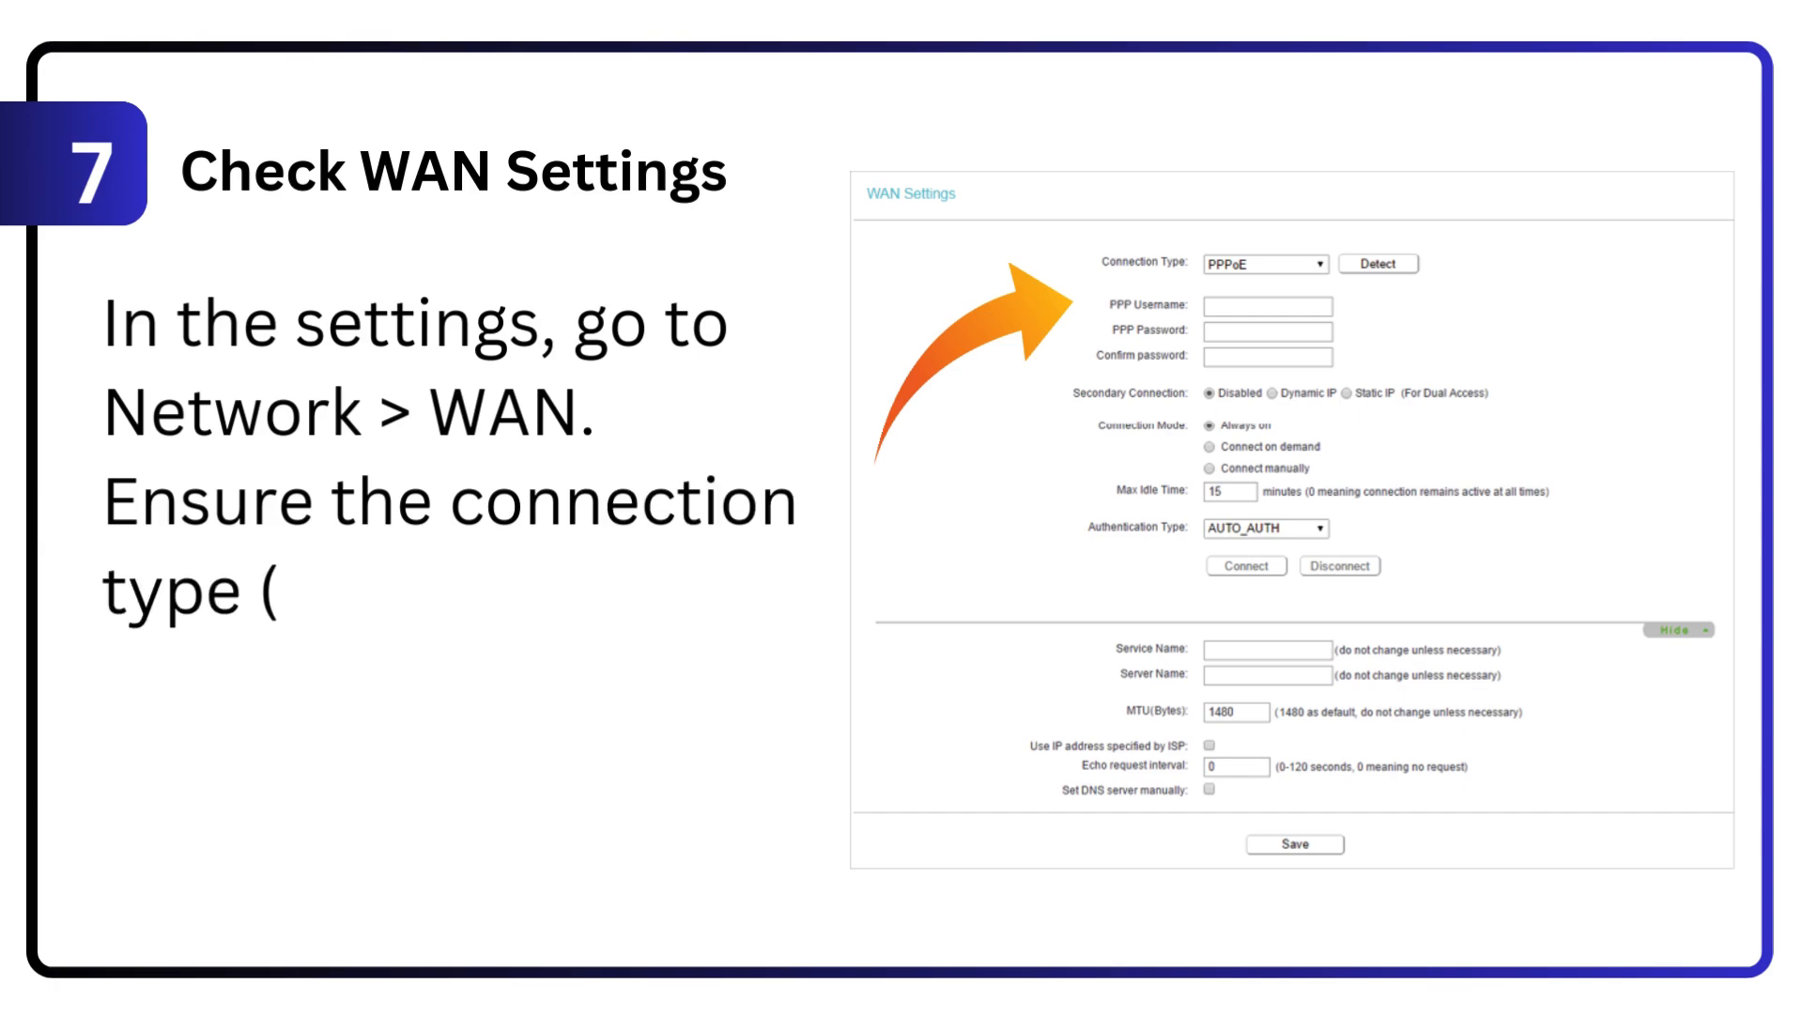
{"action": "type", "text": "Dynamic IP, PPPoE"}
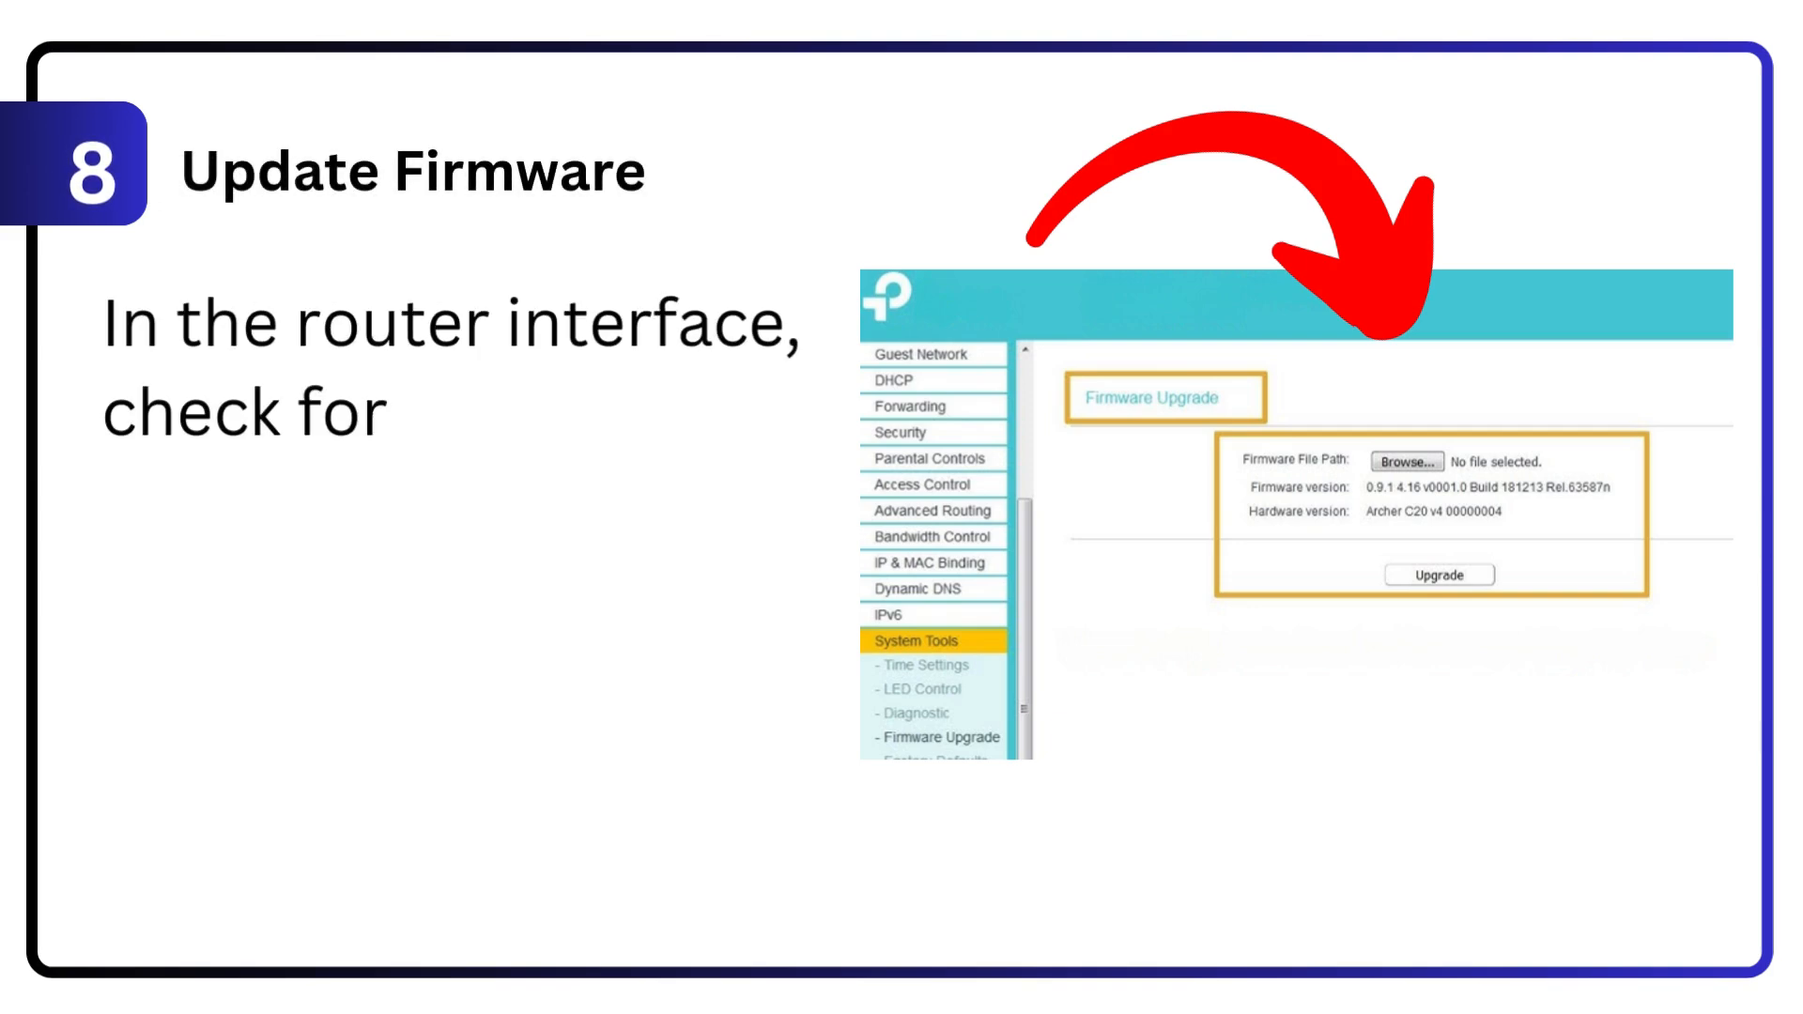
{"action": "type", "text": "firmware updates. Insta"}
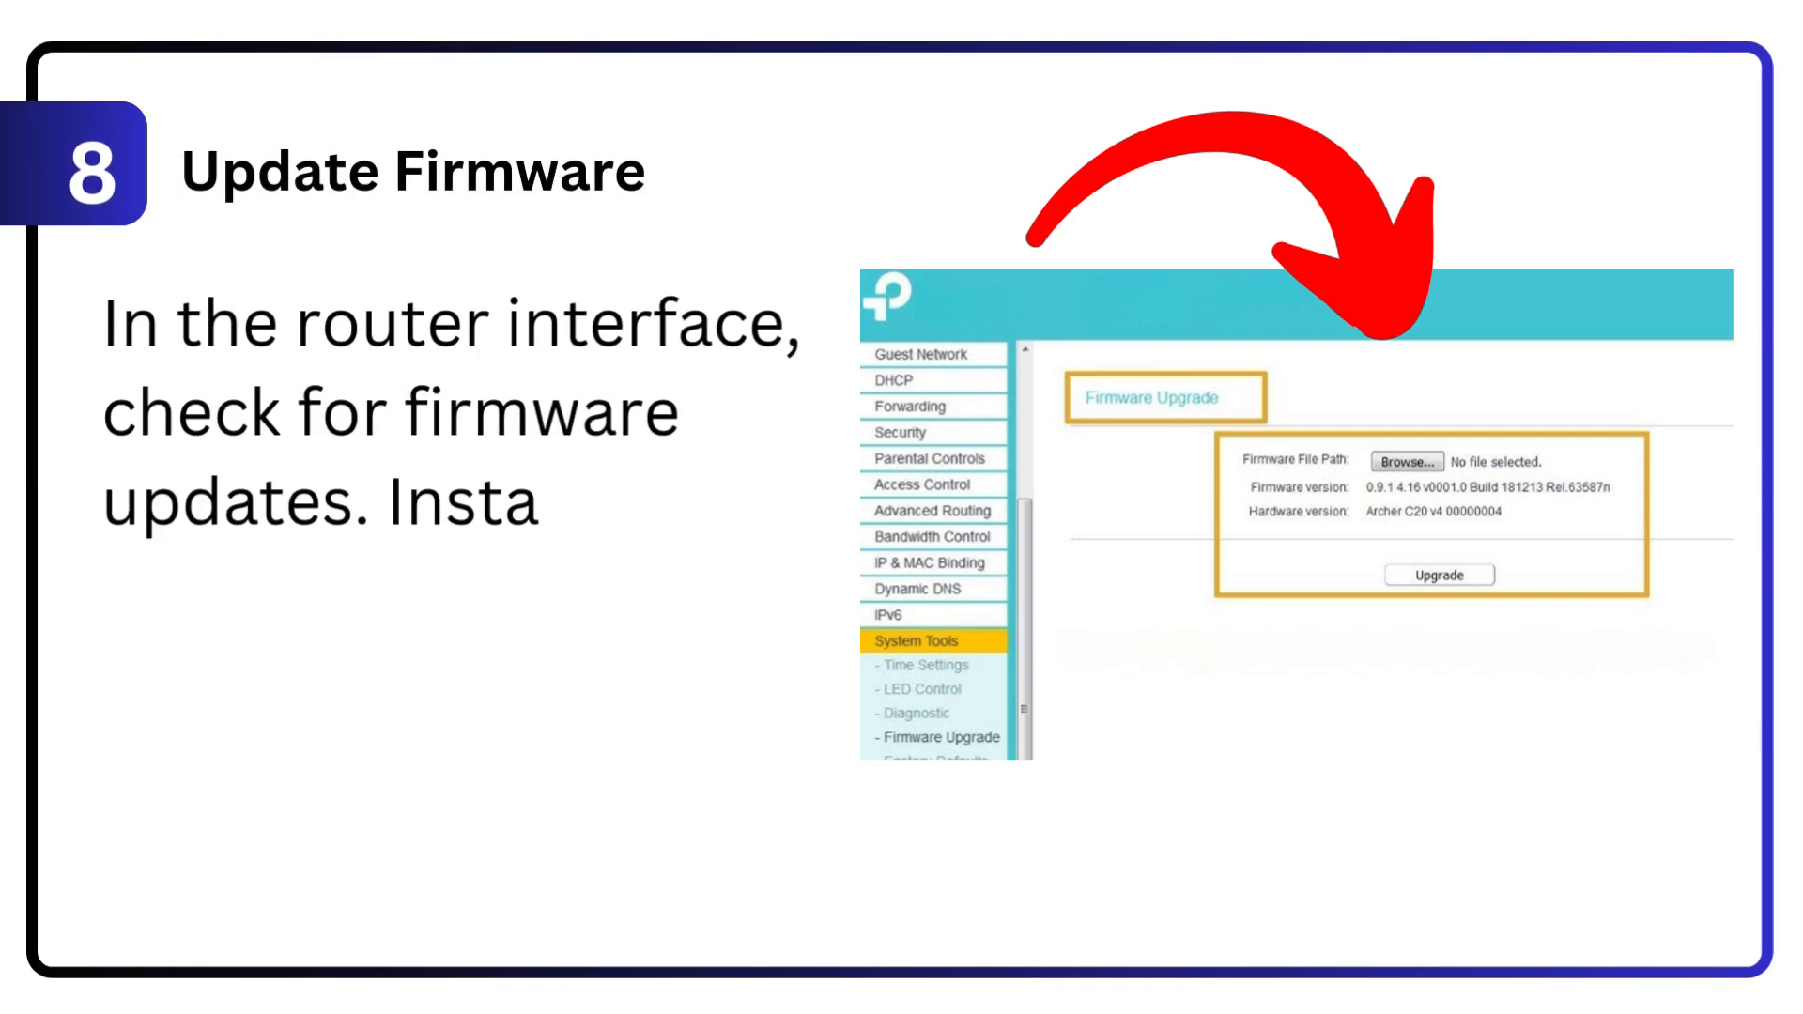